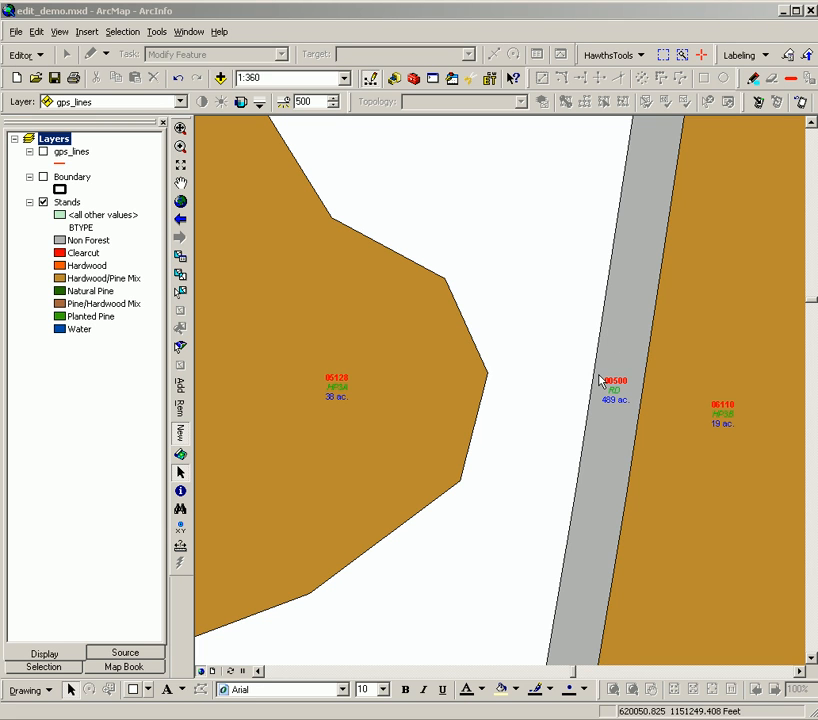
pyautogui.moveTo(532, 348)
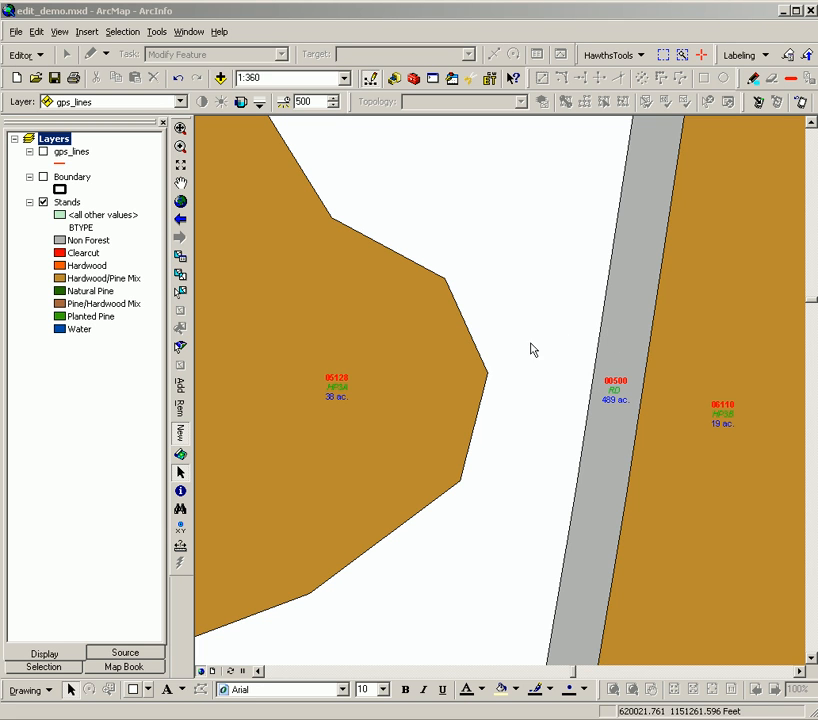
pyautogui.moveTo(464, 404)
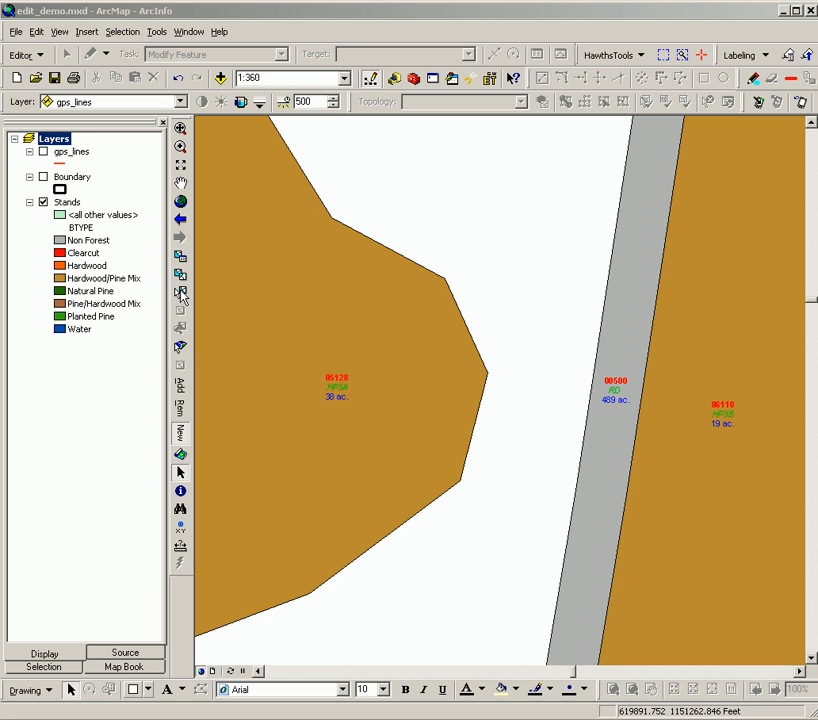
pyautogui.moveTo(340, 212)
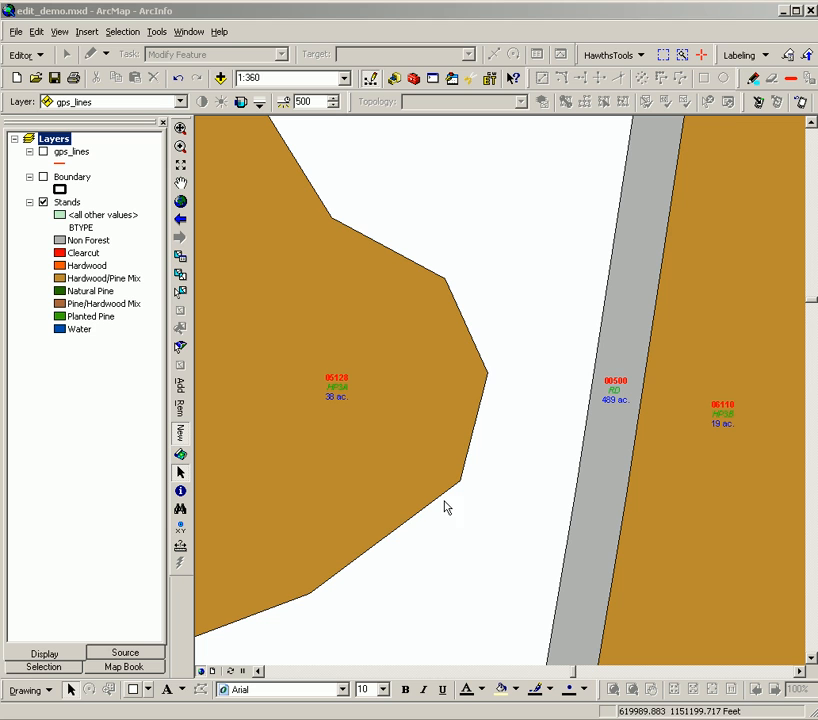
pyautogui.moveTo(312, 600)
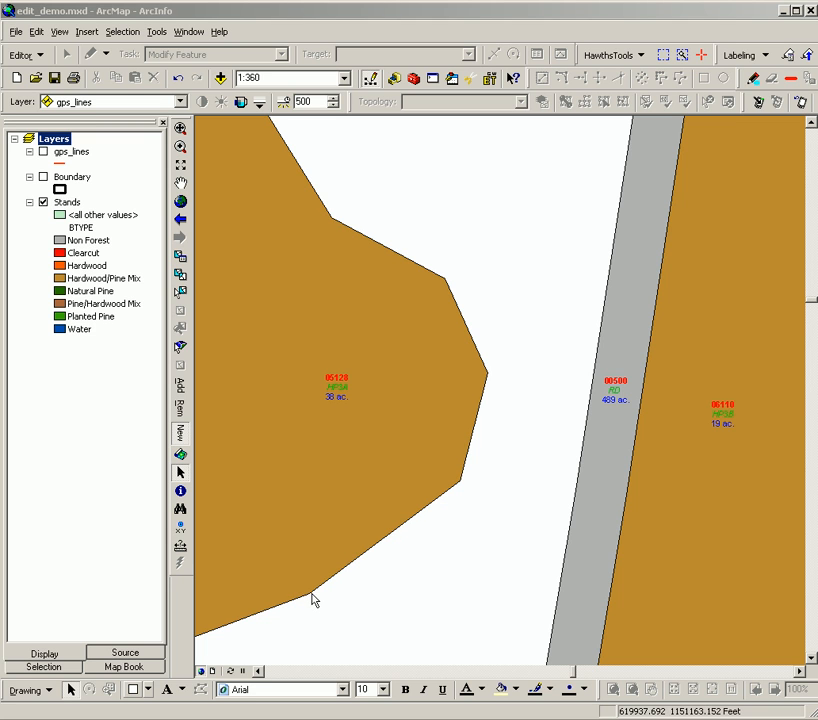
pyautogui.moveTo(312, 604)
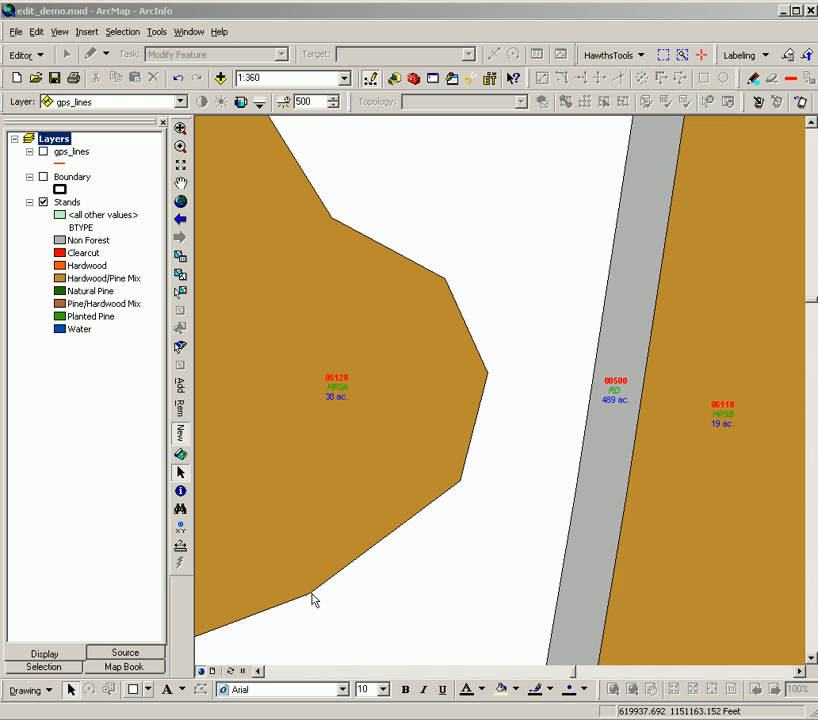
pyautogui.moveTo(456, 492)
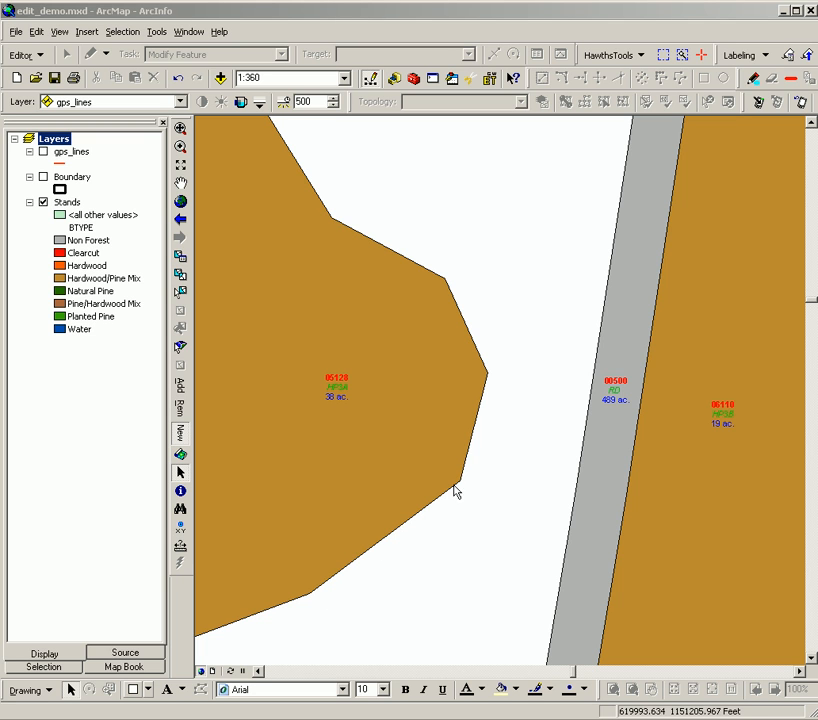
pyautogui.moveTo(372, 252)
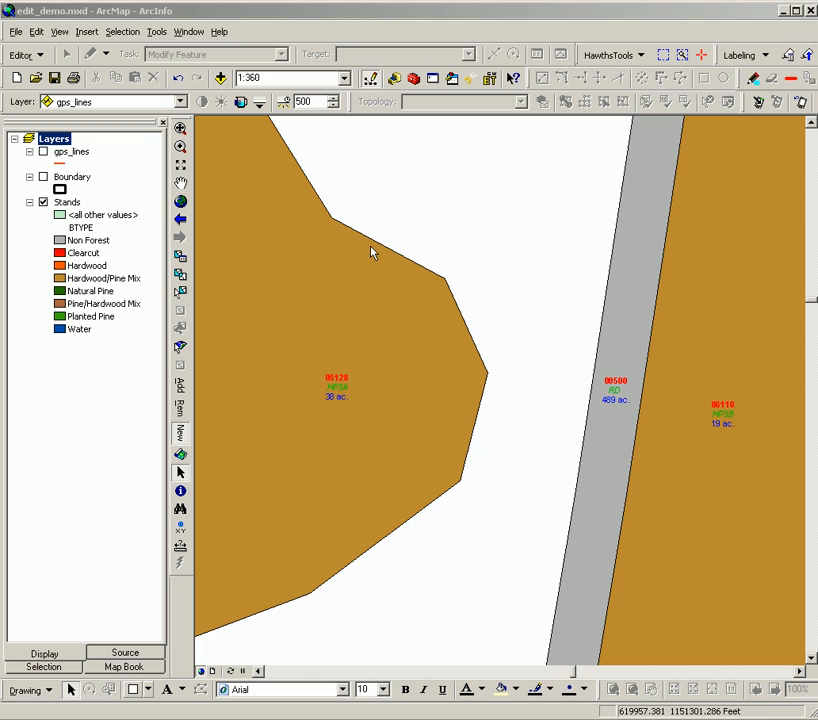
pyautogui.moveTo(476, 312)
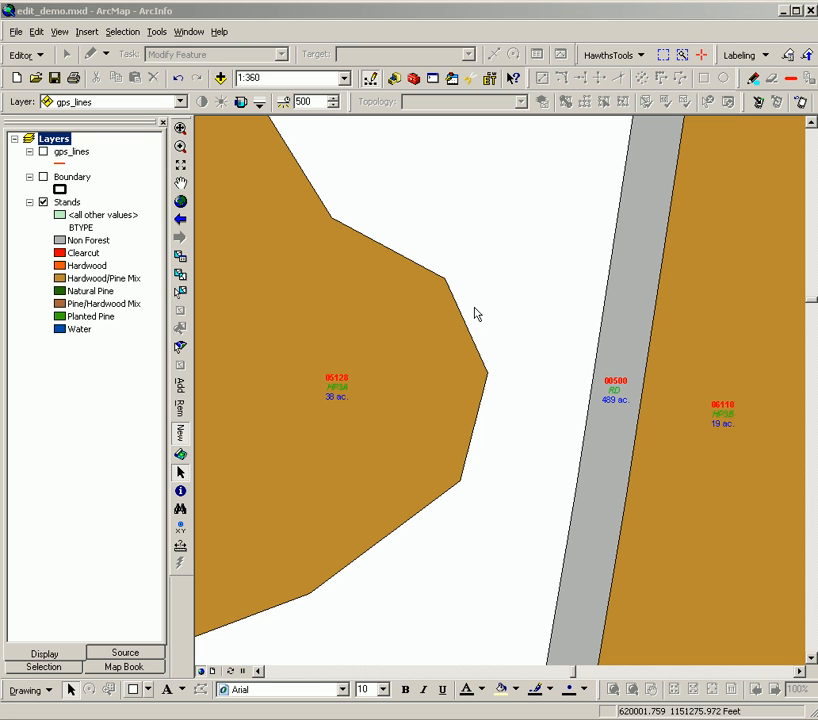
pyautogui.moveTo(480, 302)
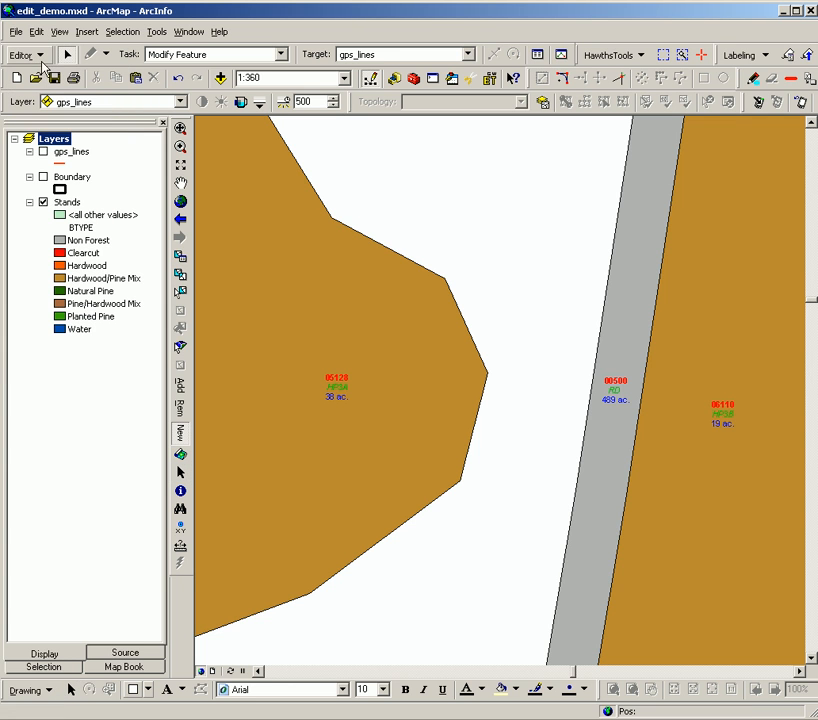
pyautogui.click(24, 56)
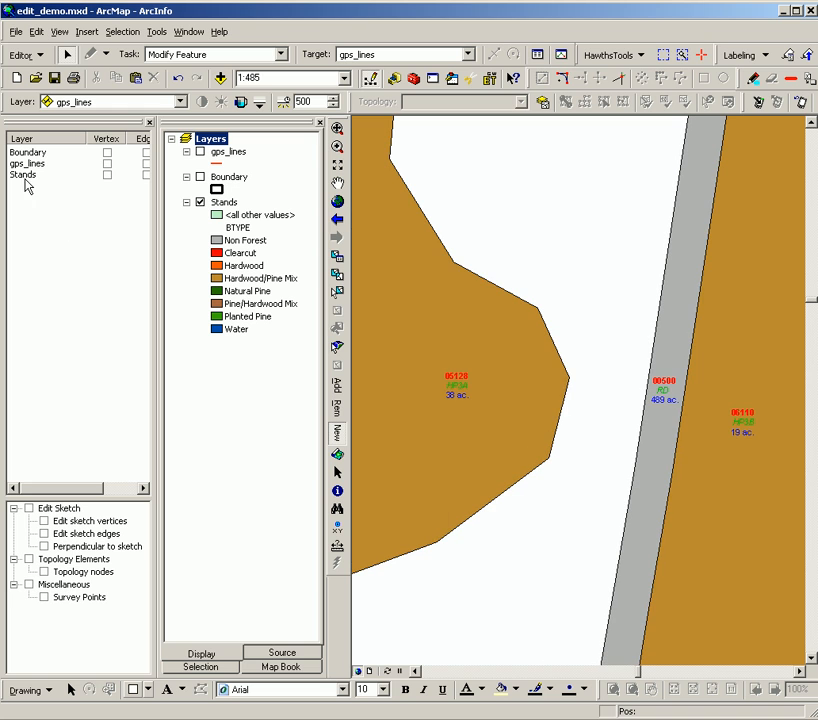
pyautogui.click(24, 174)
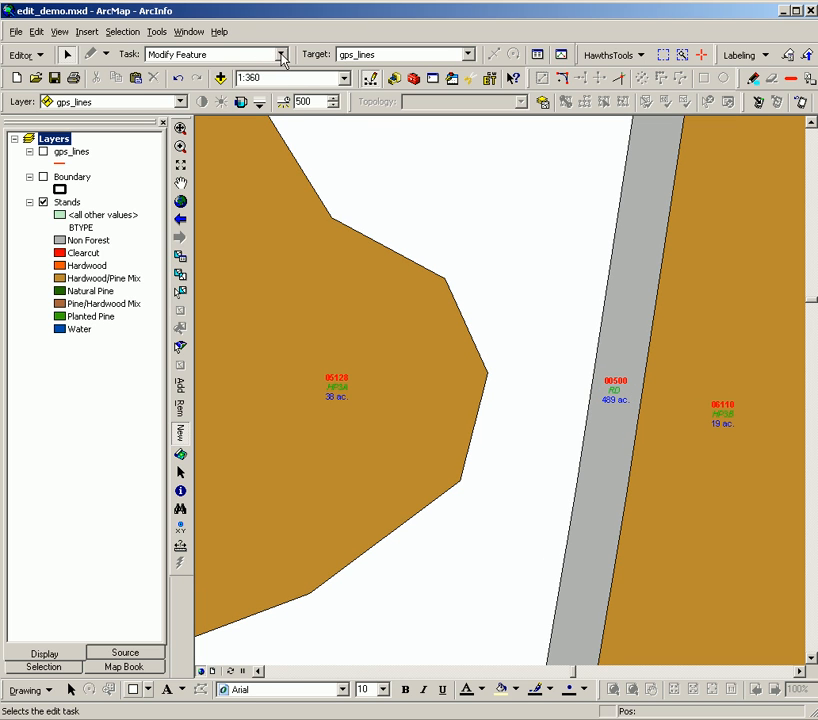
# - Make Create New Feature the edit task and Stands the target layer
pyautogui.click(284, 54)
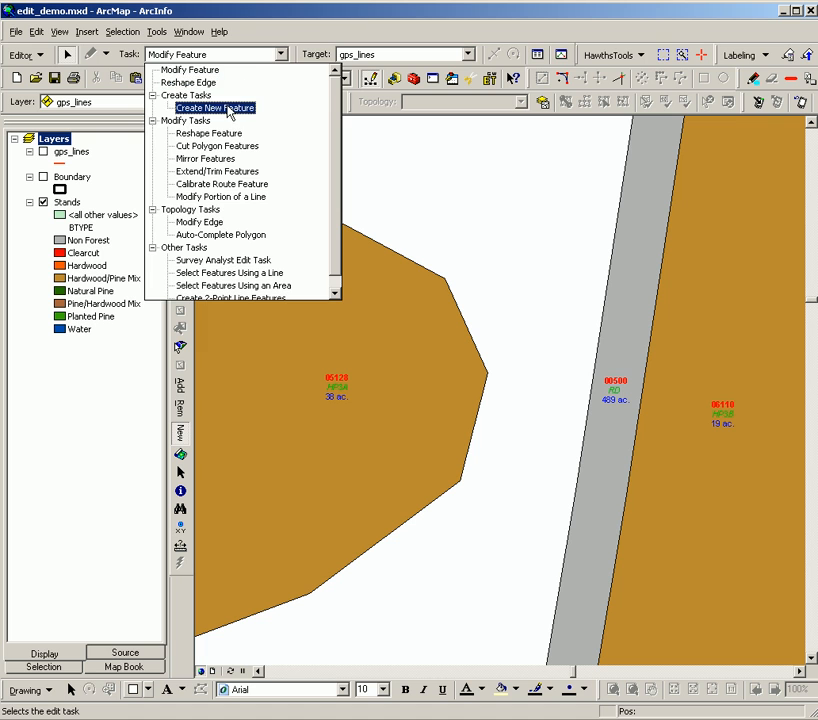
pyautogui.click(216, 108)
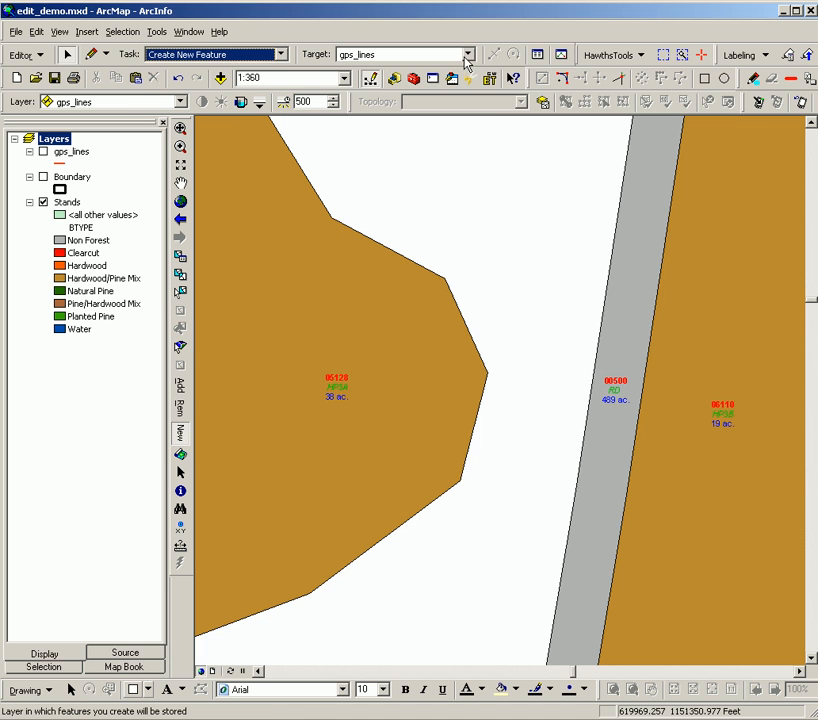
pyautogui.click(464, 54)
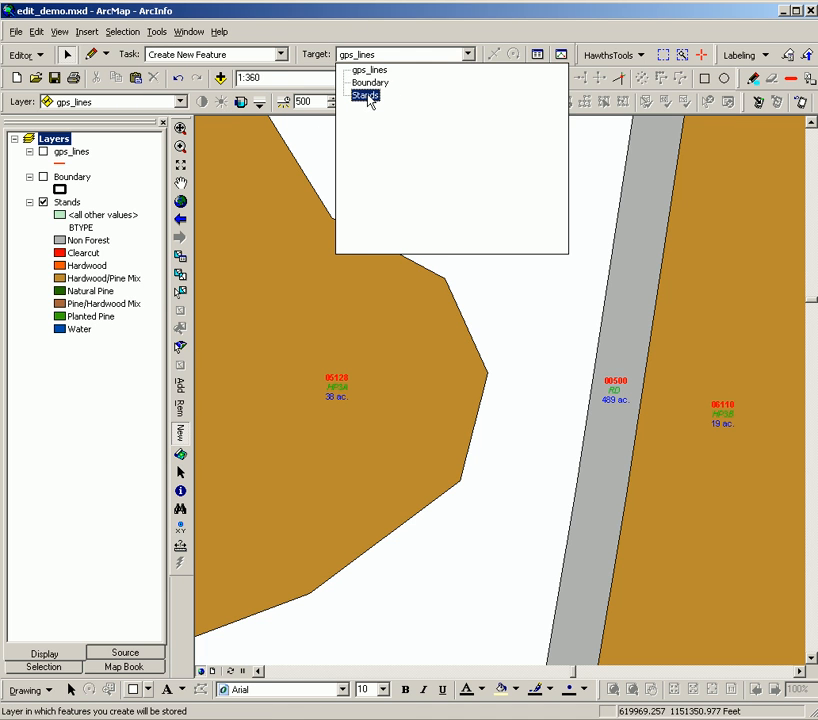
pyautogui.click(364, 96)
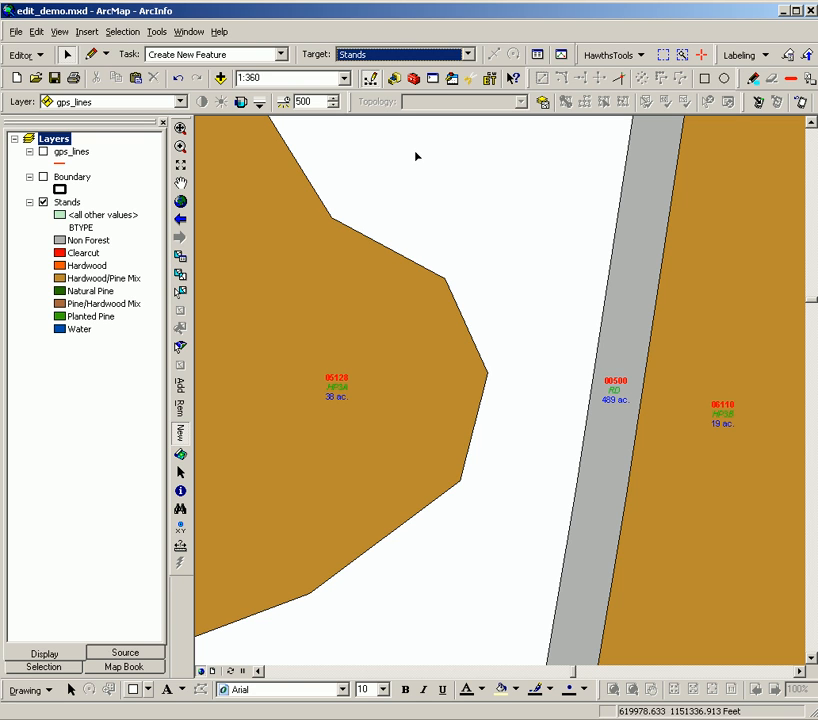
pyautogui.moveTo(378, 308)
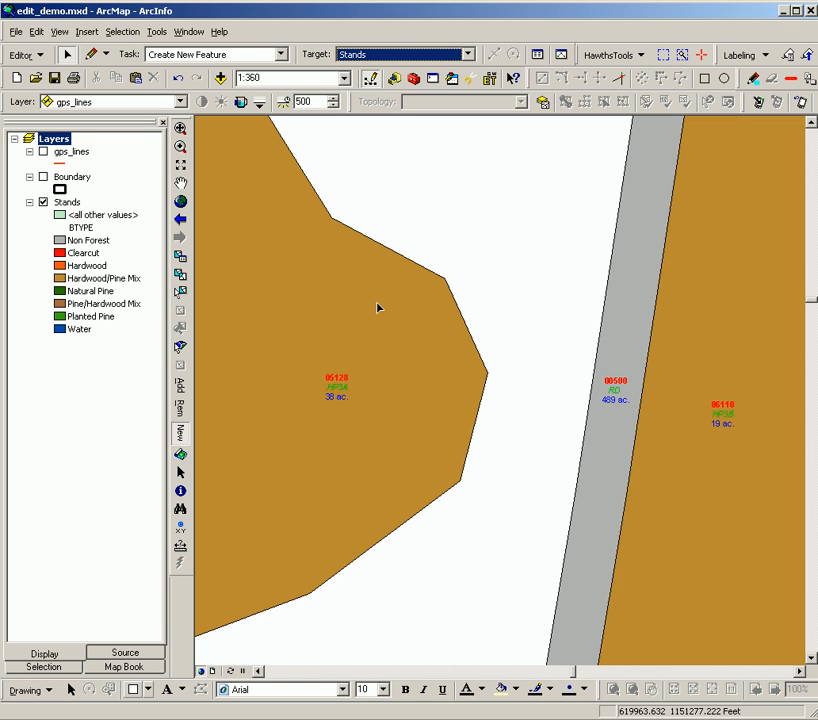
pyautogui.moveTo(364, 324)
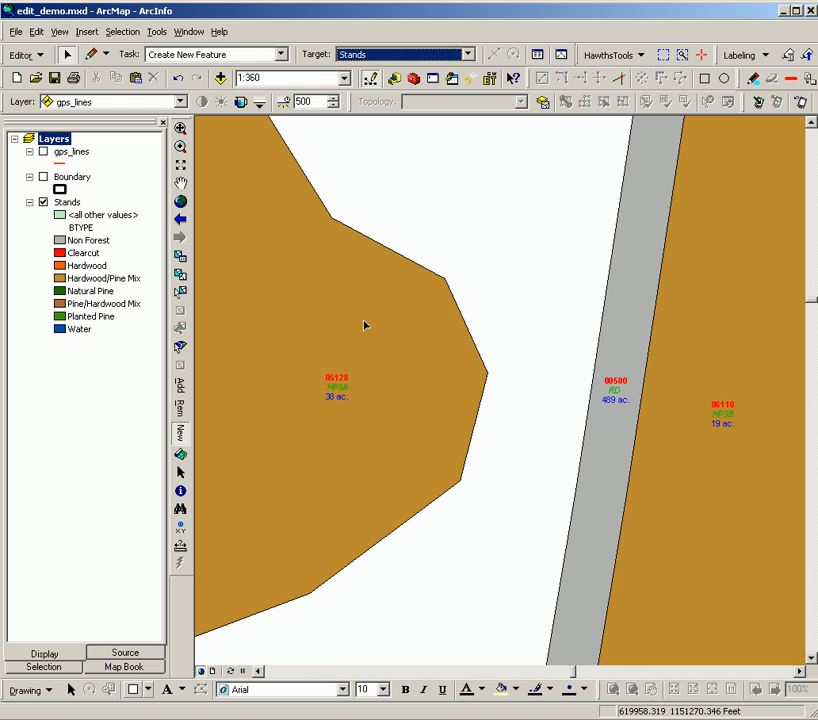
# - Select the neighbouring stand and start the sketch with a vertex on its upper boundary
pyautogui.click(390, 370)
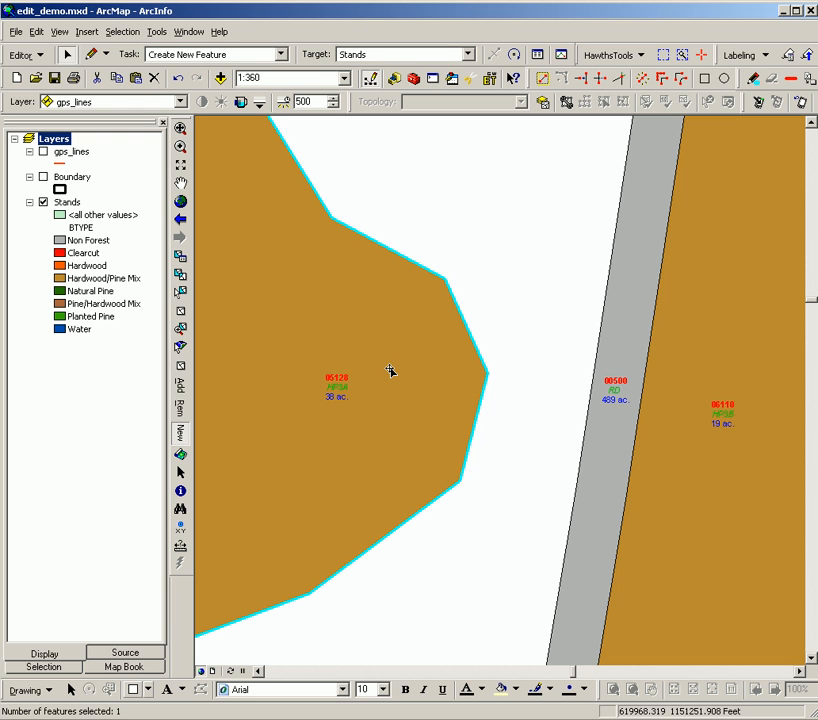
pyautogui.moveTo(350, 154)
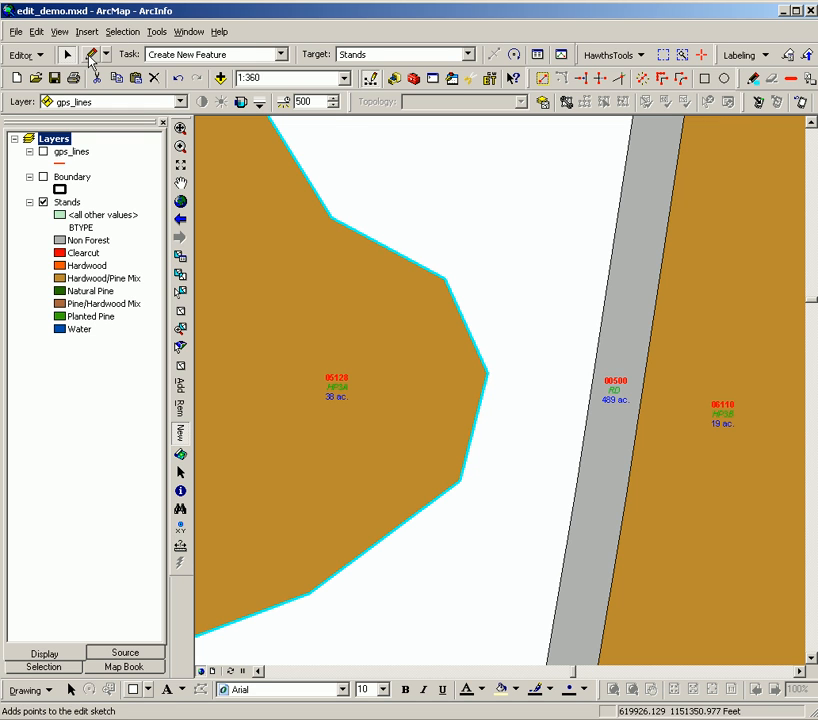
pyautogui.moveTo(590, 240)
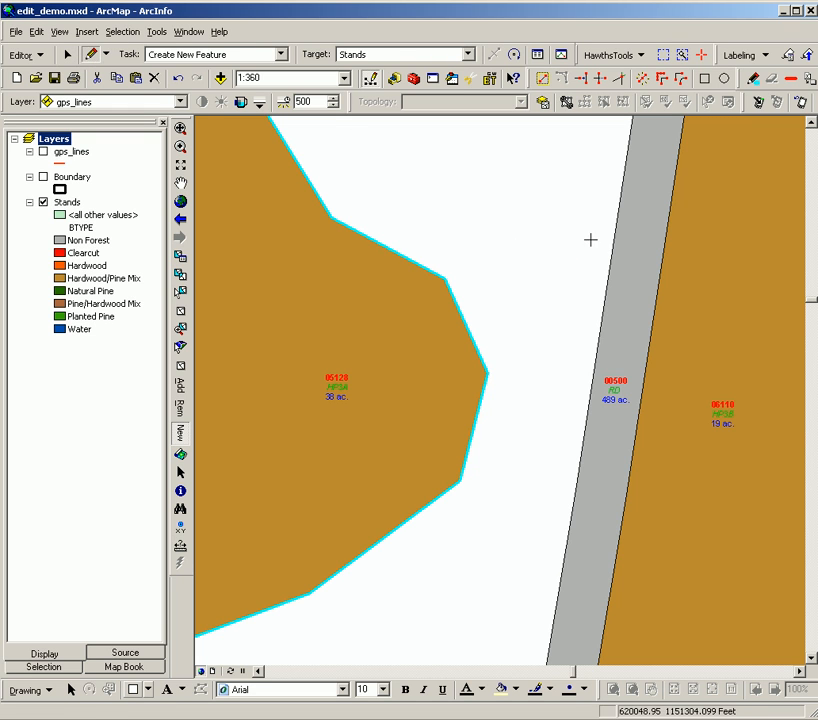
pyautogui.moveTo(608, 178)
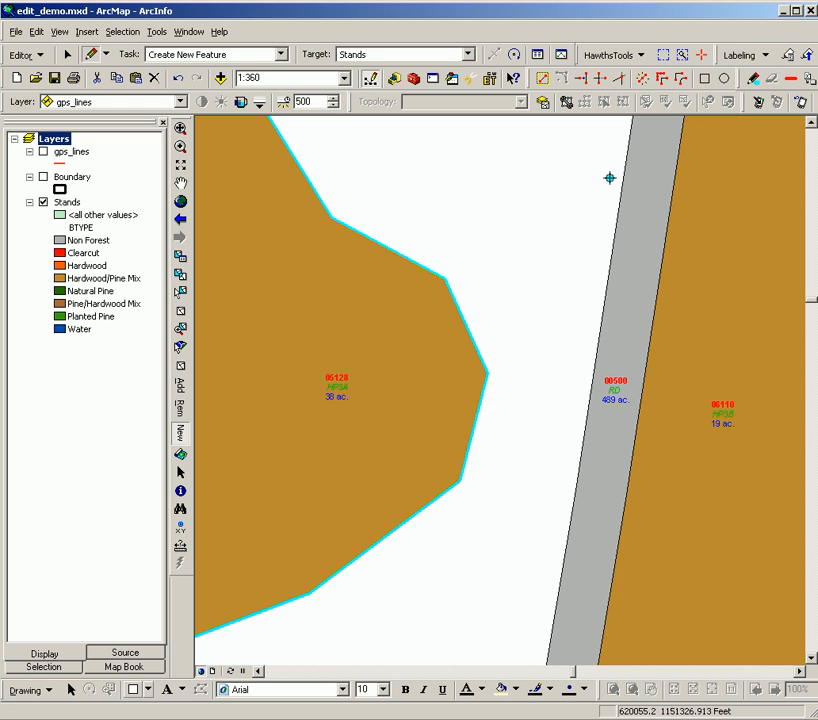
pyautogui.moveTo(624, 174)
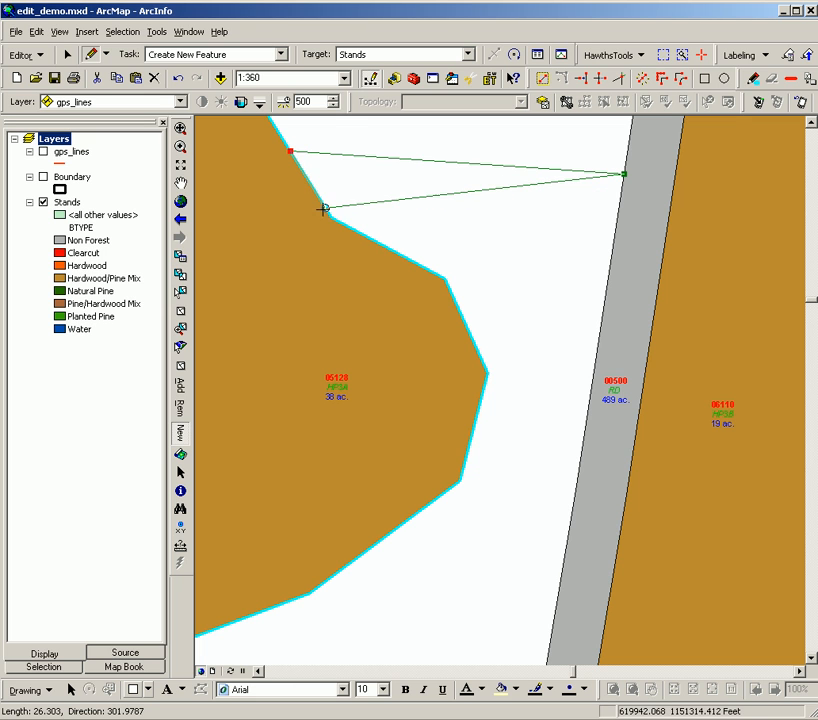
pyautogui.click(452, 272)
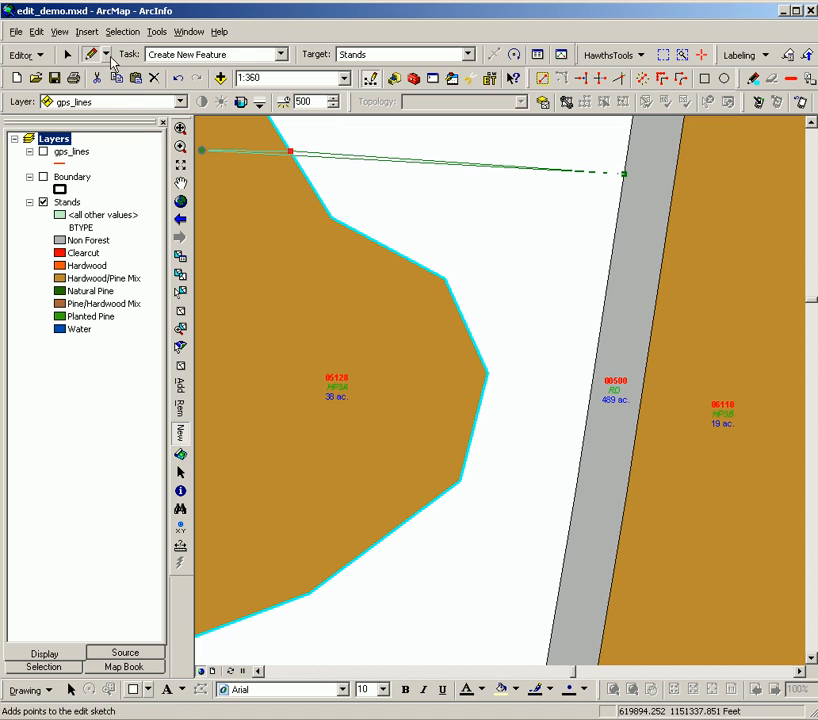
# - Trace the outline down the neighbouring stand's edge to its lower corner
pyautogui.click(108, 54)
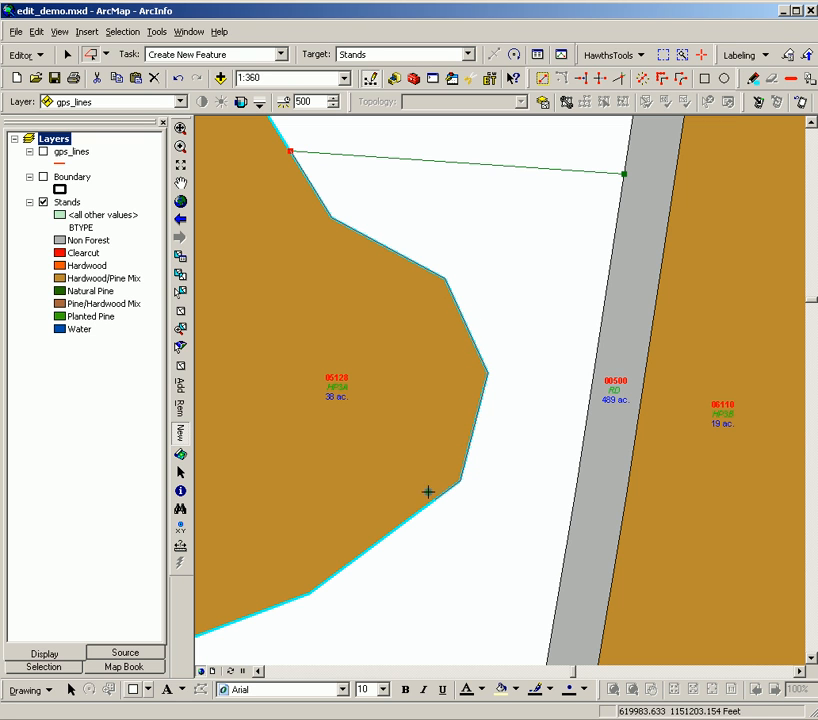
pyautogui.moveTo(388, 536)
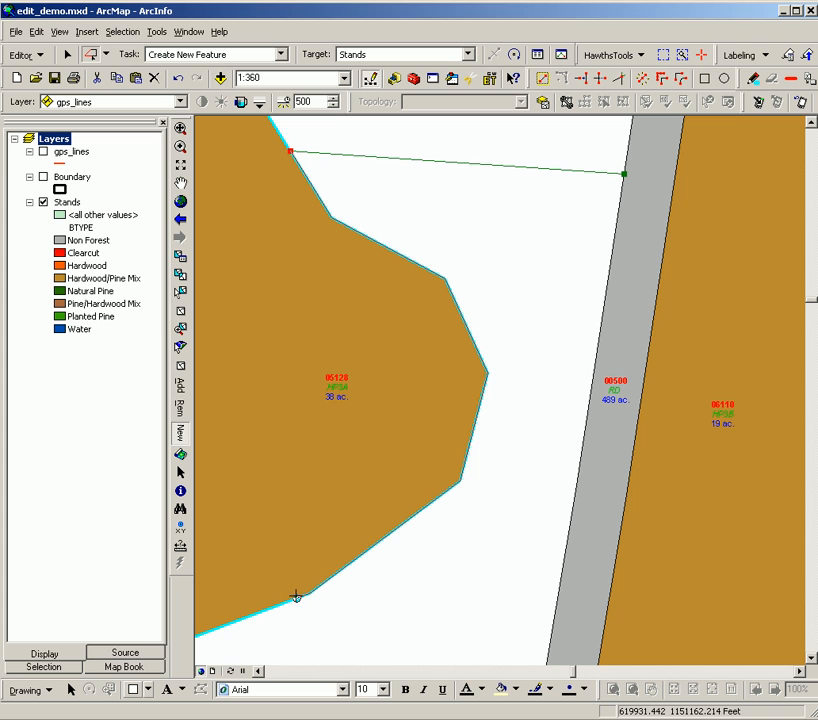
pyautogui.moveTo(264, 610)
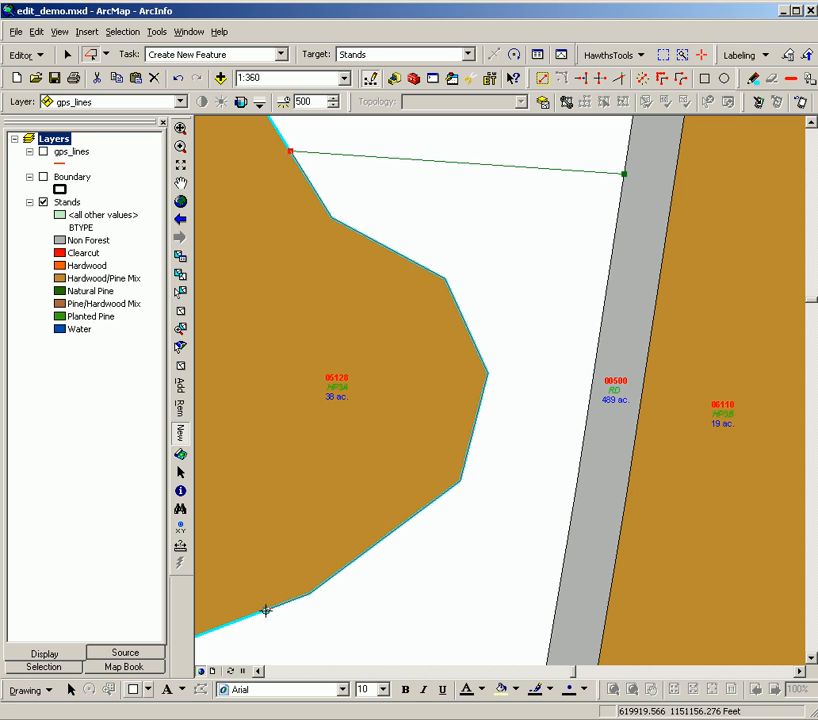
pyautogui.click(264, 610)
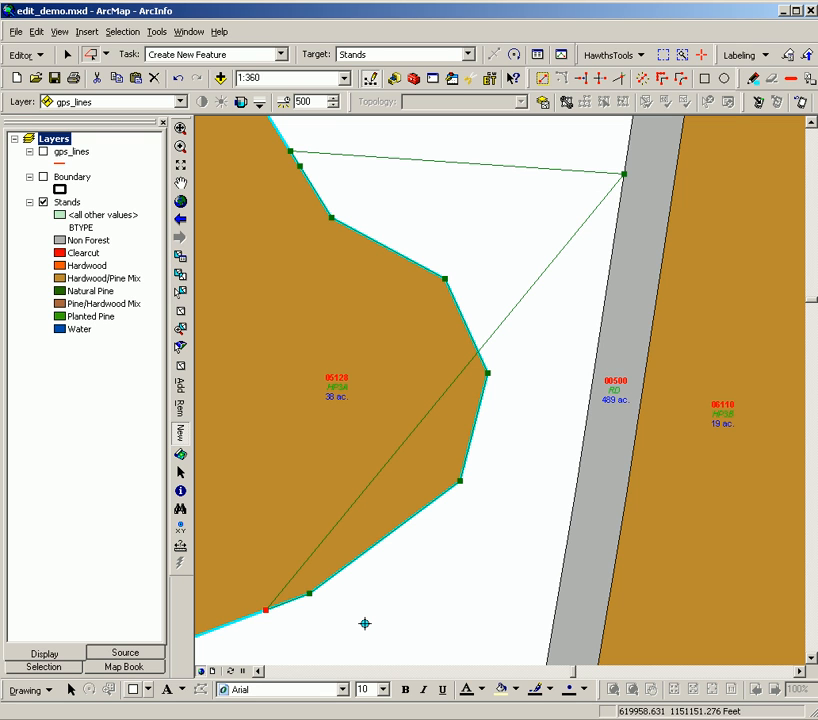
# - Add a vertex at the grey strip's edge and bring up the finish-sketch menu
pyautogui.click(288, 460)
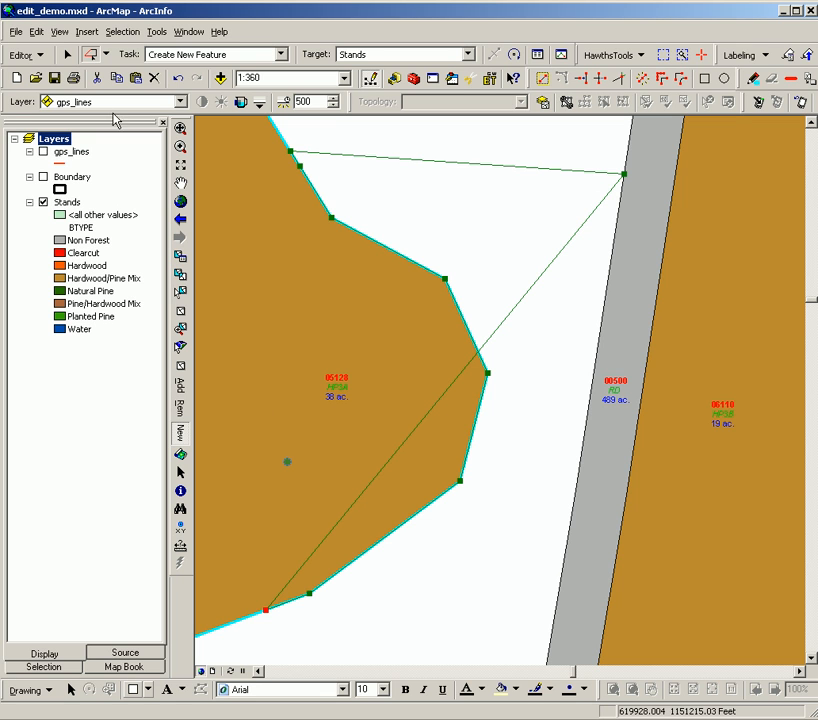
pyautogui.click(104, 78)
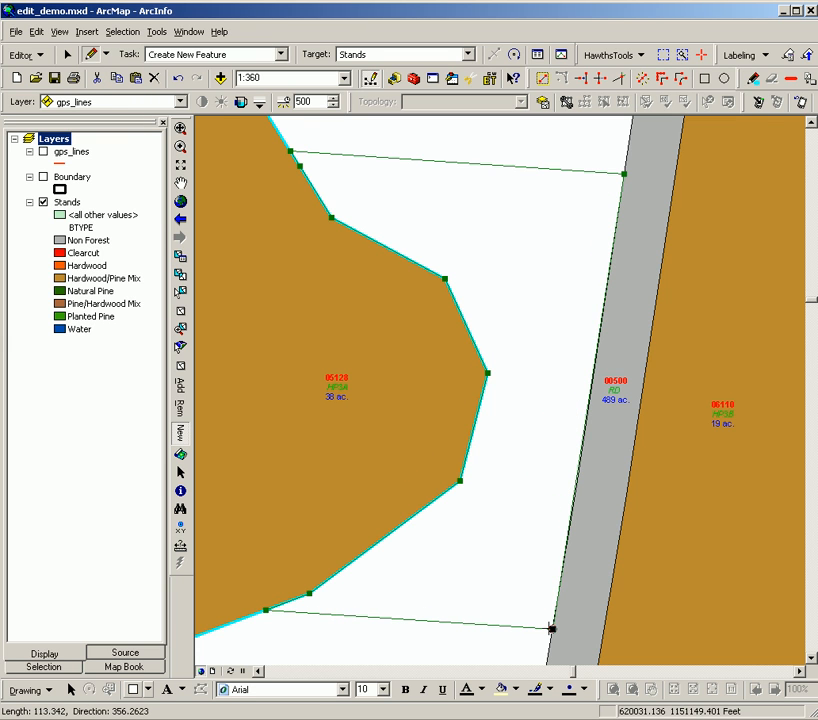
pyautogui.rightClick(552, 630)
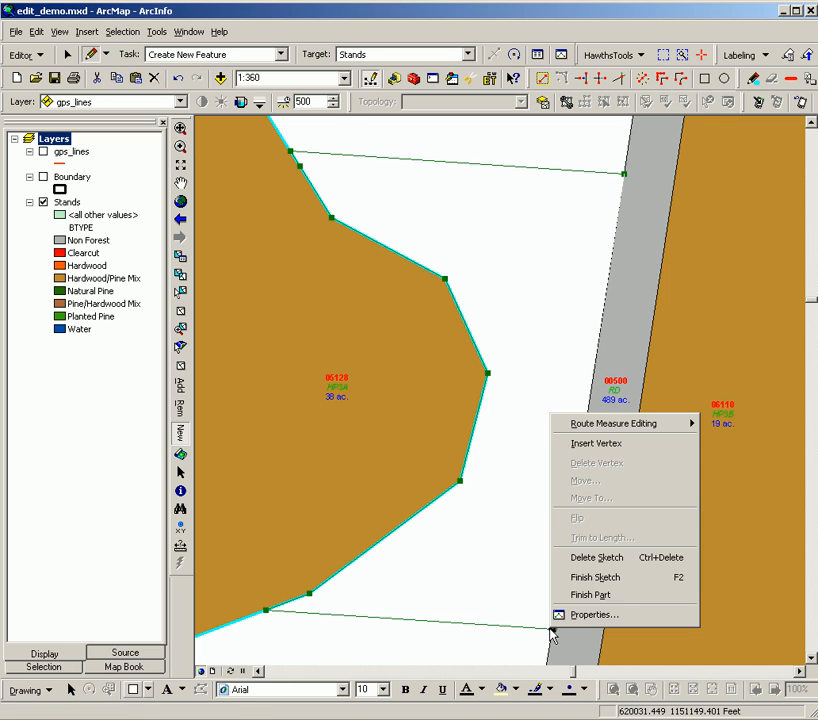